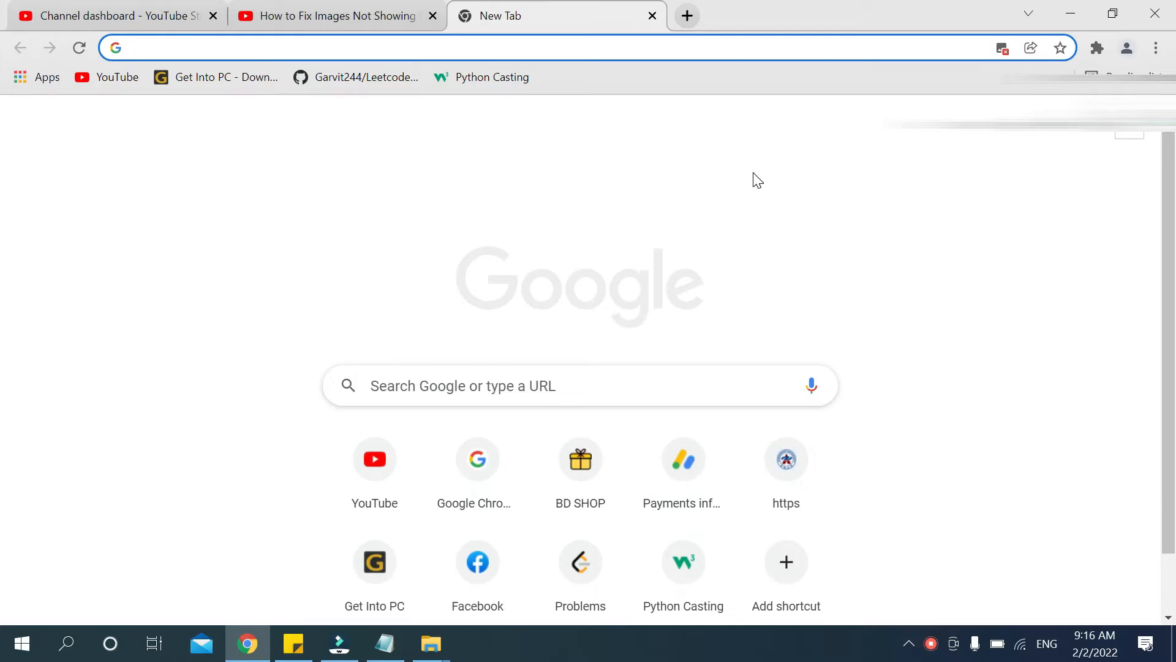
Search Google for 'flower' and dismiss the location permission prompt
{"action": "left_click", "coordinate": [300, 48]}
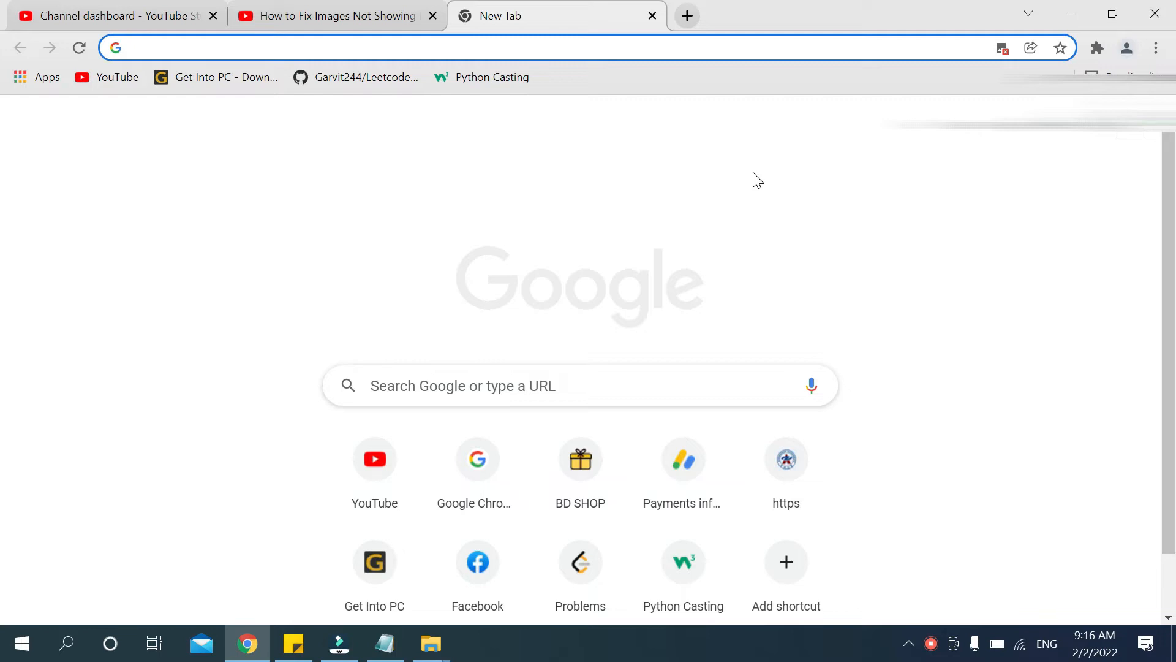
{"action": "mouse_move", "coordinate": [740, 171]}
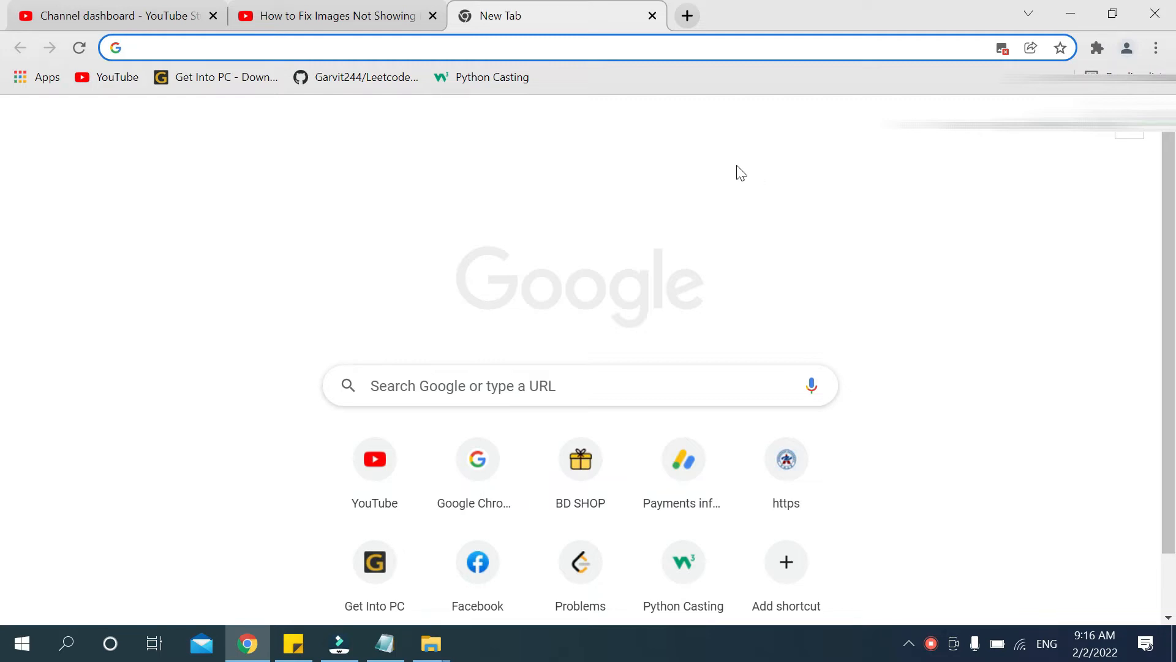
{"action": "mouse_move", "coordinate": [743, 202]}
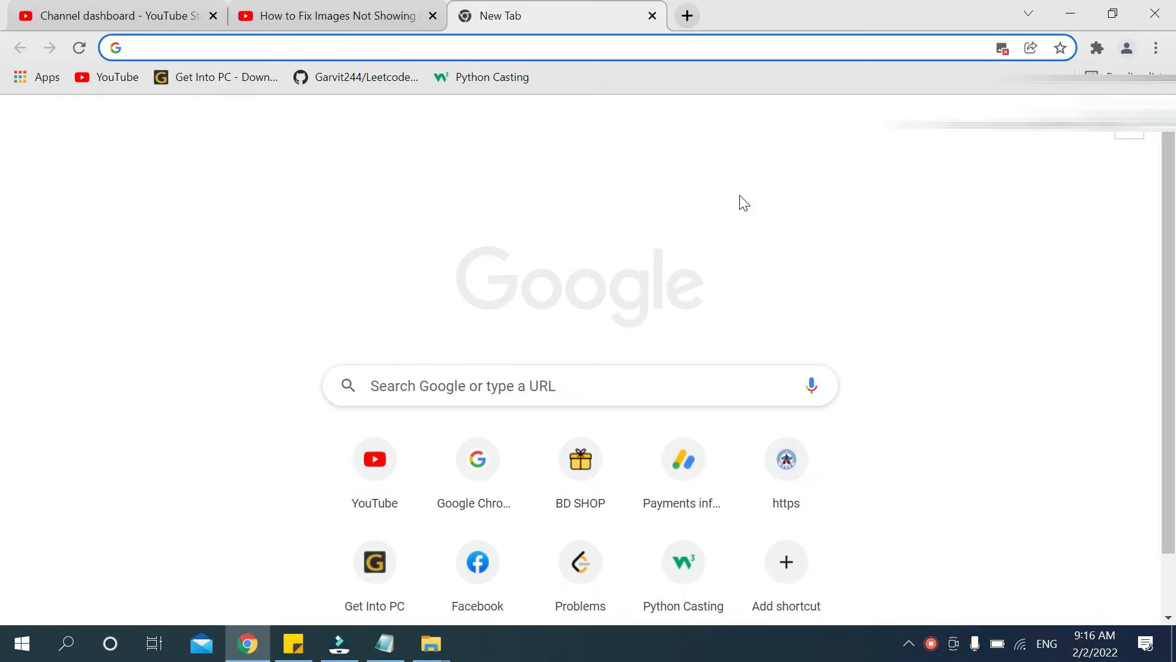
{"action": "type", "text": "flo"}
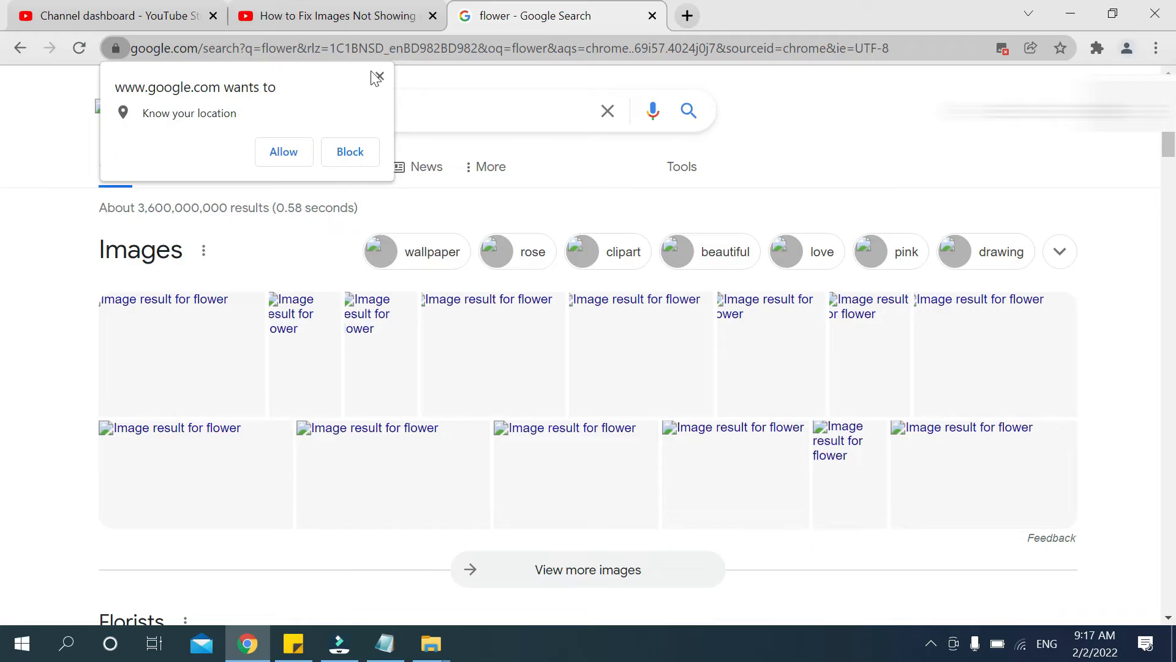
{"action": "left_click", "coordinate": [378, 77]}
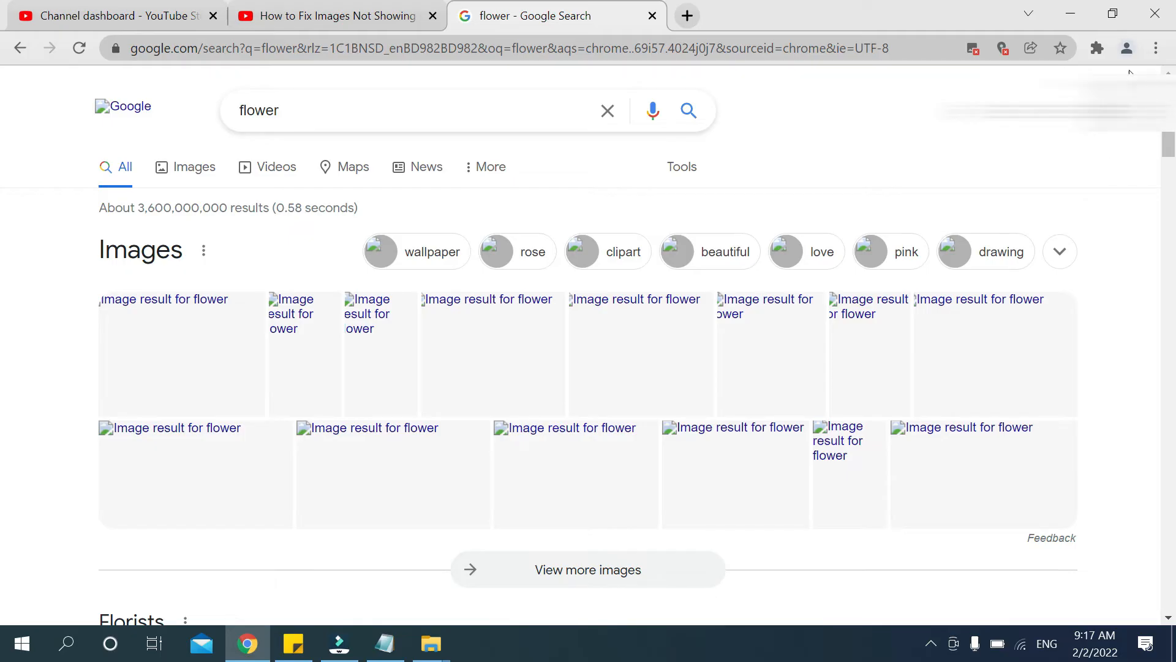
{"action": "mouse_move", "coordinate": [1155, 48]}
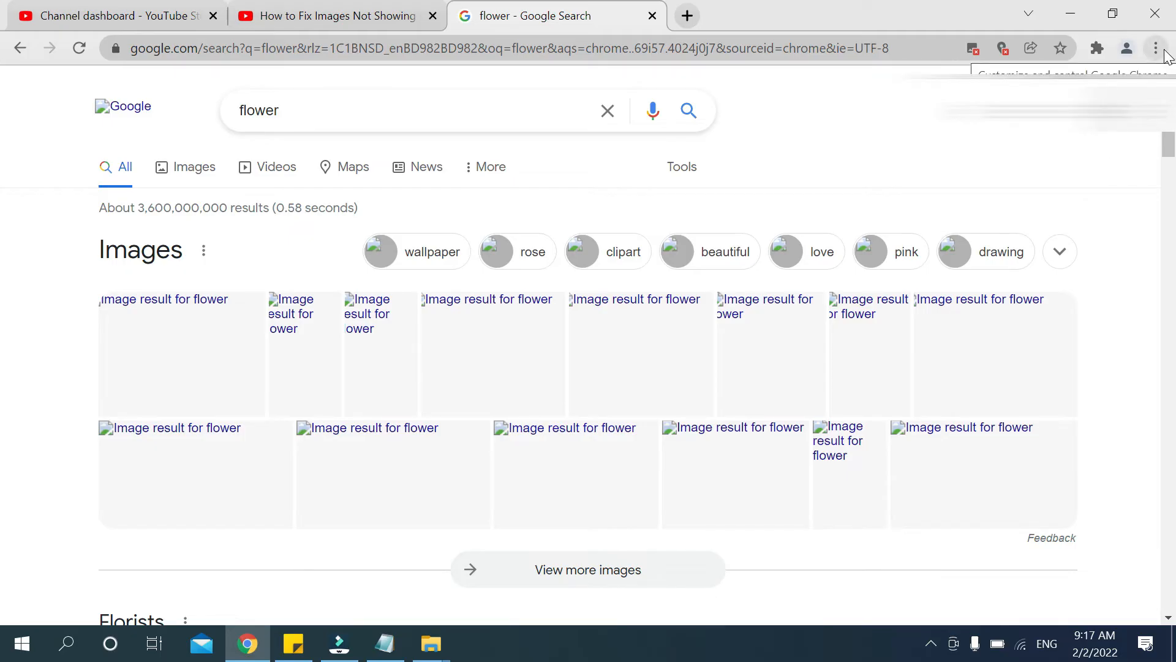
Reach Site Settings through Chrome's menu, Settings, and Security and Privacy
{"action": "left_click", "coordinate": [1155, 47]}
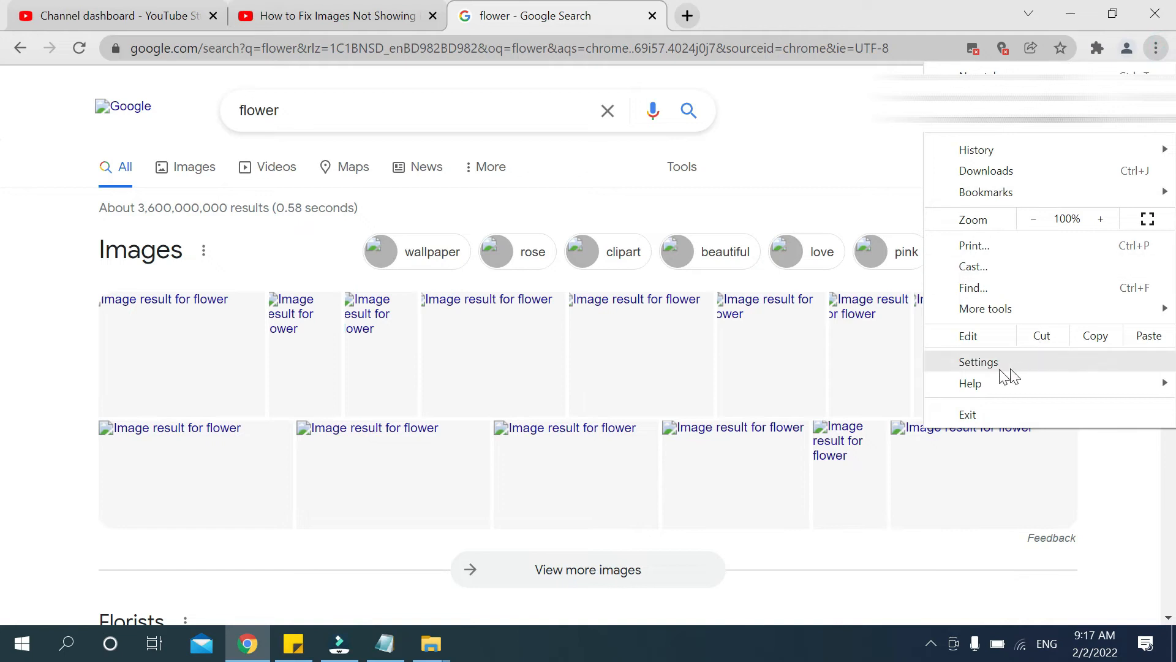
{"action": "left_click", "coordinate": [977, 362]}
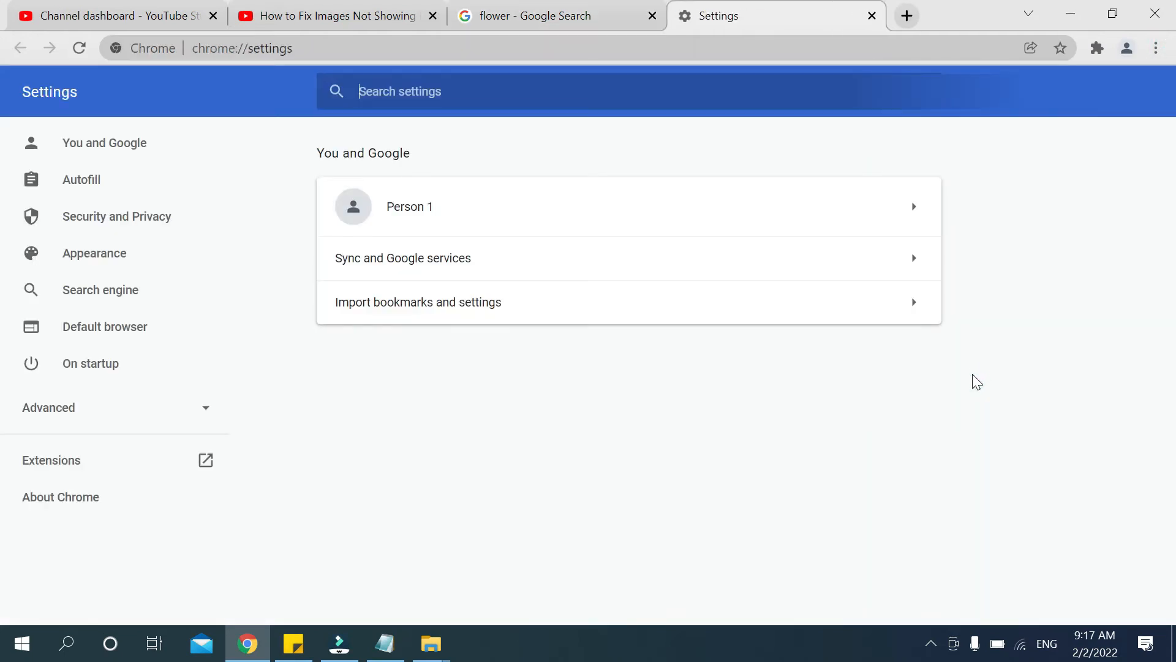
{"action": "mouse_move", "coordinate": [470, 418]}
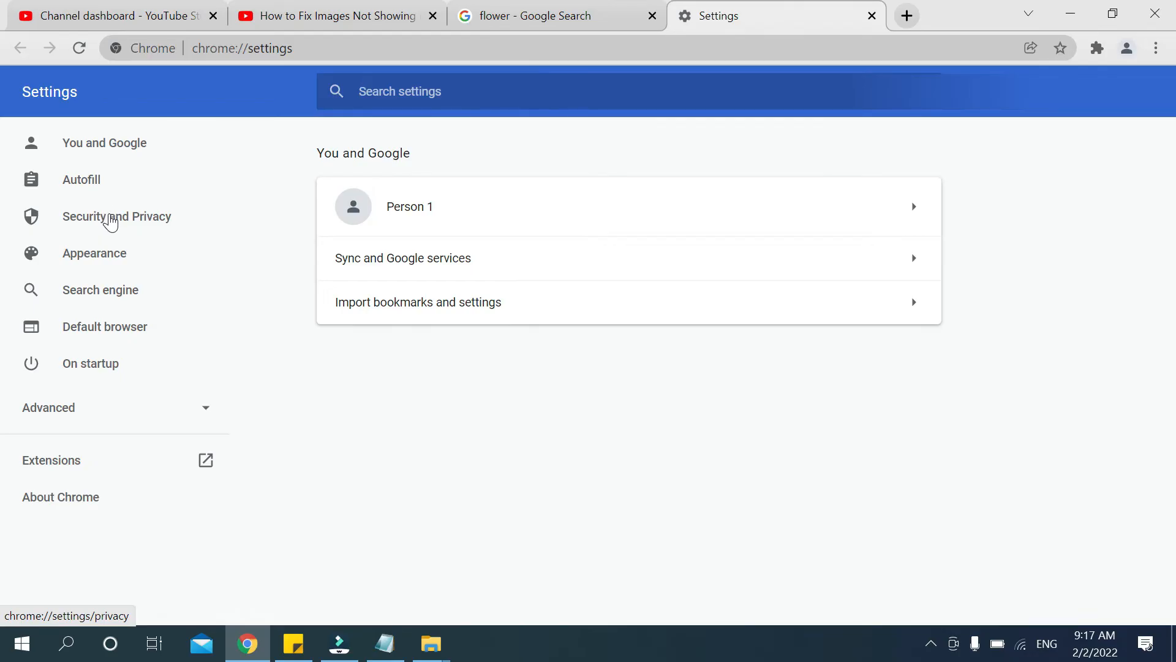
{"action": "left_click", "coordinate": [117, 215]}
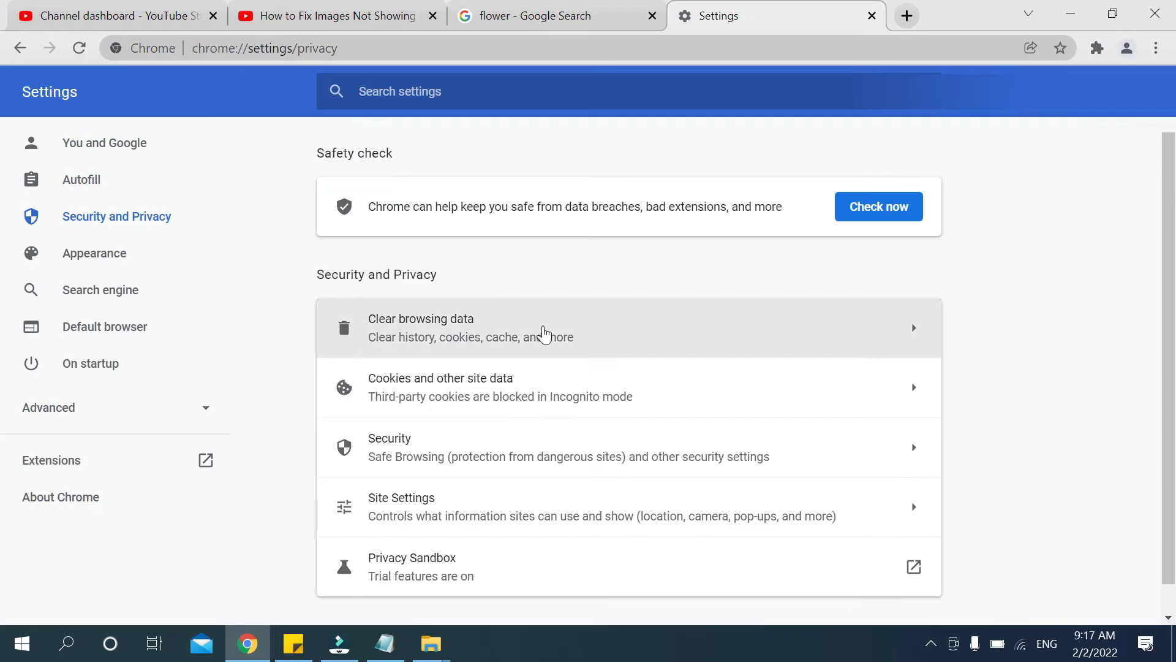
{"action": "scroll", "scroll_direction": "down", "scroll_amount": 3}
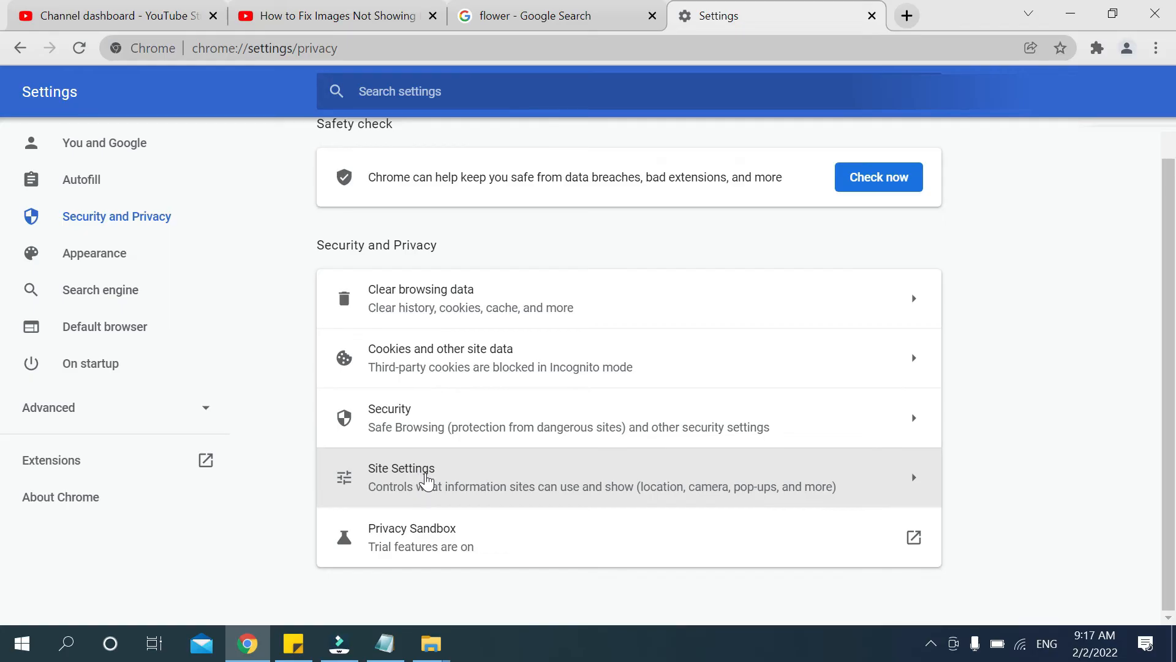
{"action": "left_click", "coordinate": [427, 477]}
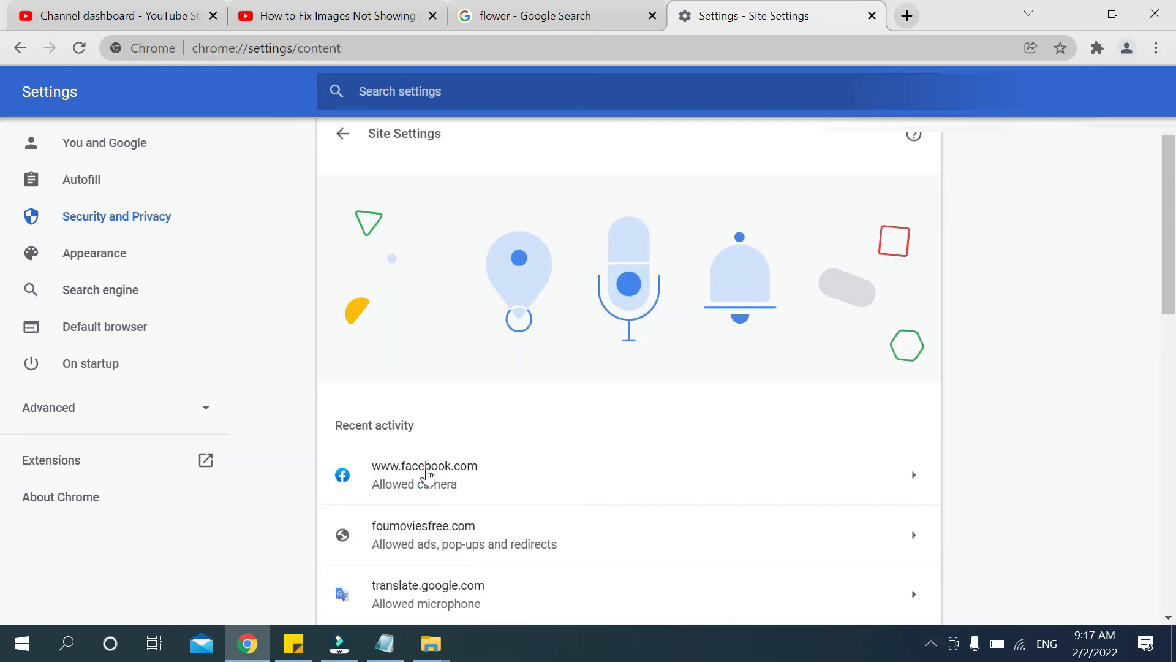
Scroll Site Settings to the Content section showing Images not allowed
{"action": "scroll", "scroll_direction": "down", "scroll_amount": 3}
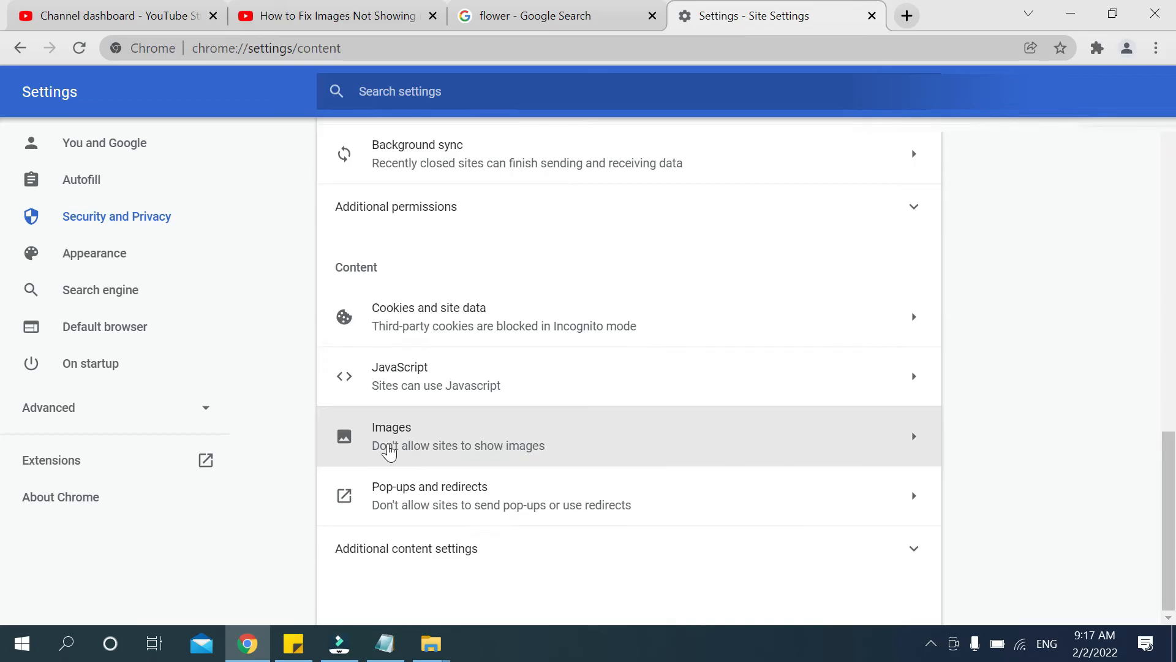
{"action": "mouse_move", "coordinate": [449, 439]}
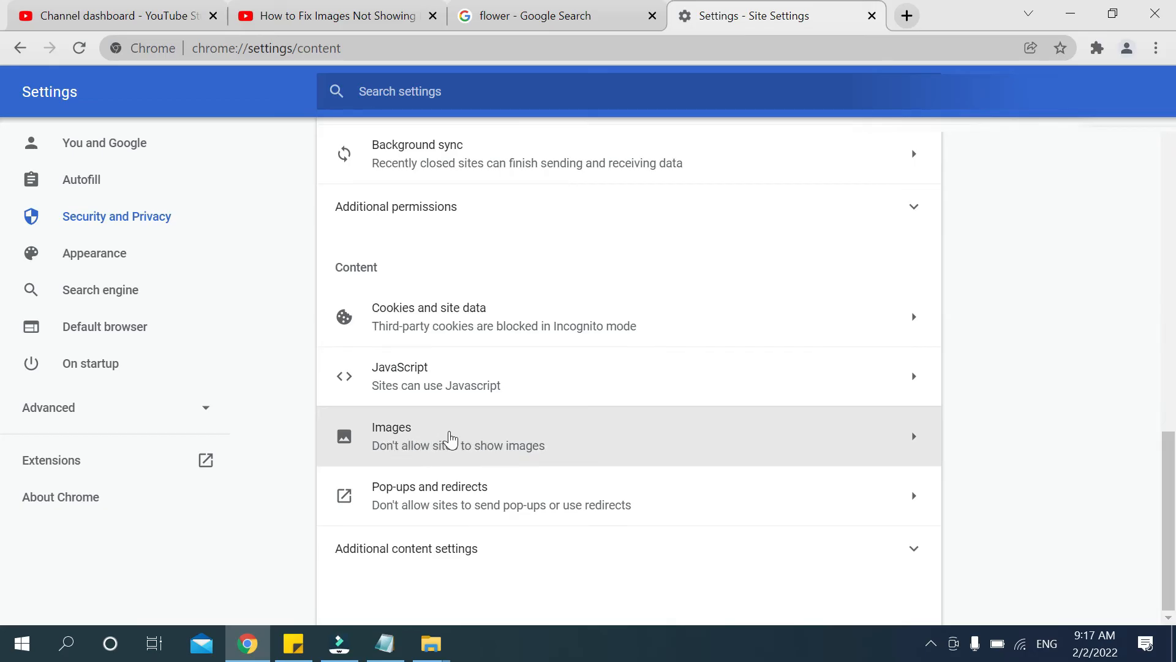
{"action": "mouse_move", "coordinate": [470, 440]}
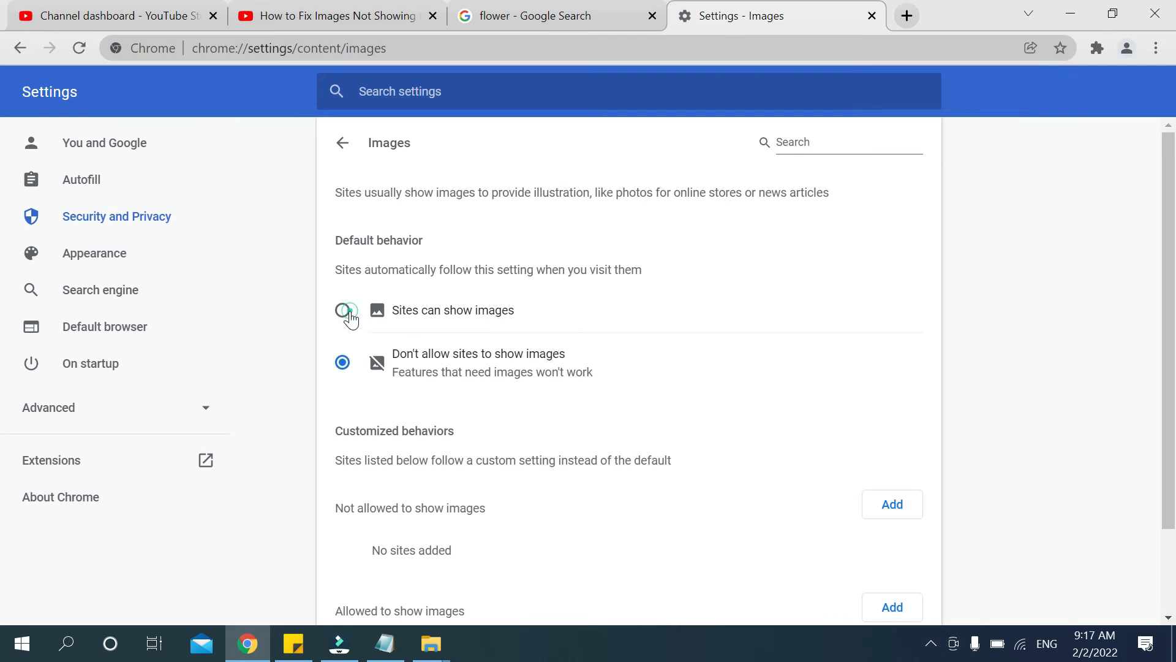
Choose 'Sites can show images' so the flower results load their photos
{"action": "left_click", "coordinate": [342, 310]}
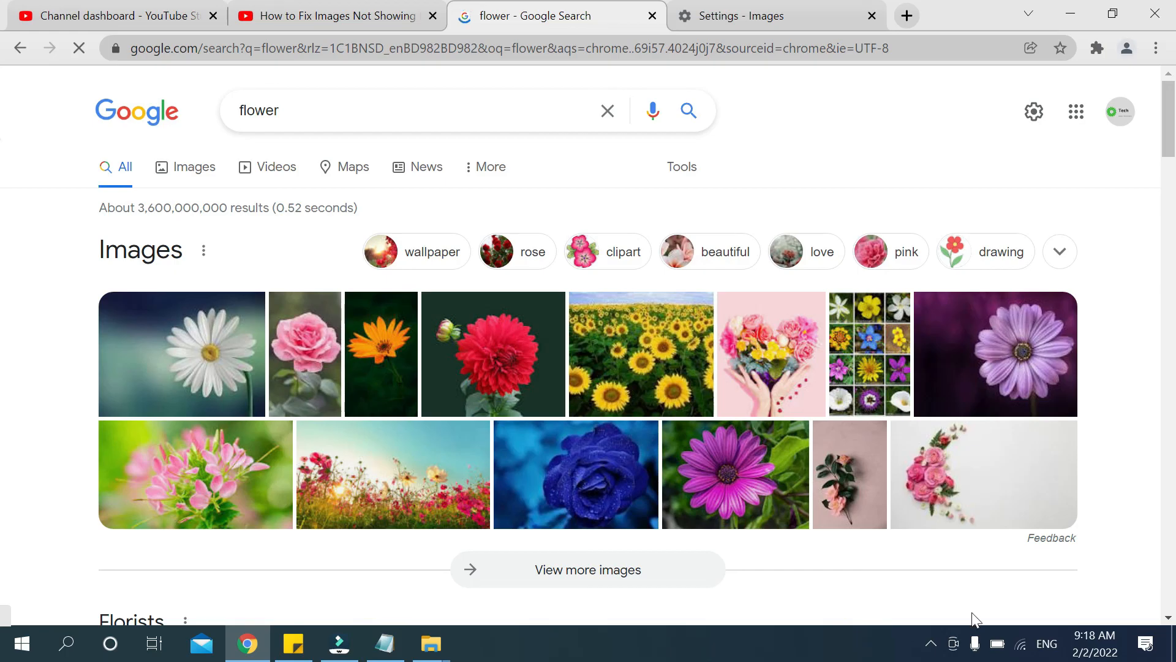
{"action": "left_click", "coordinate": [930, 643]}
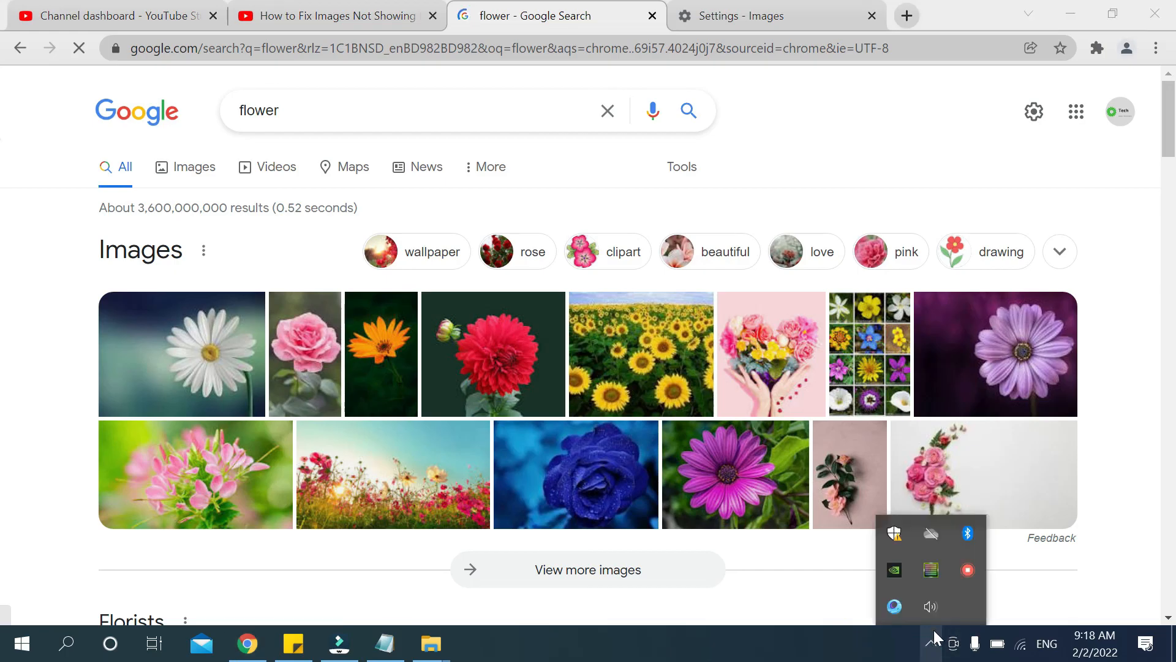